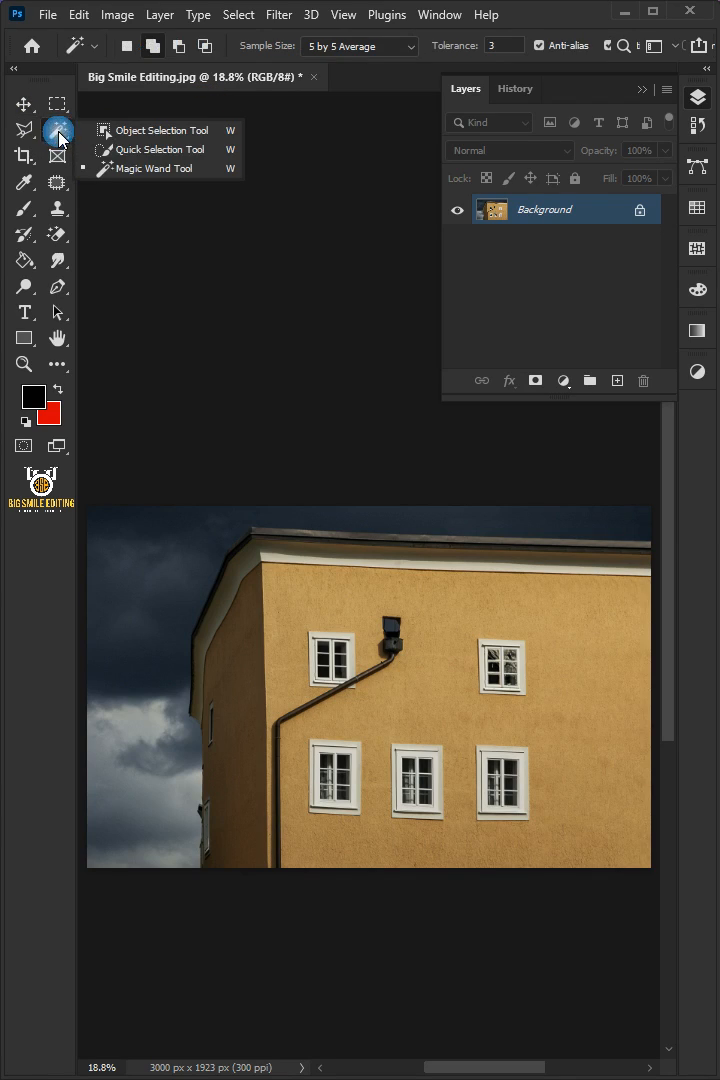
Switch to the Quick Selection Tool from the toolbar flyout.
{"action": "left_click", "coordinate": [151, 149]}
{"action": "type", "text": "Wall"}
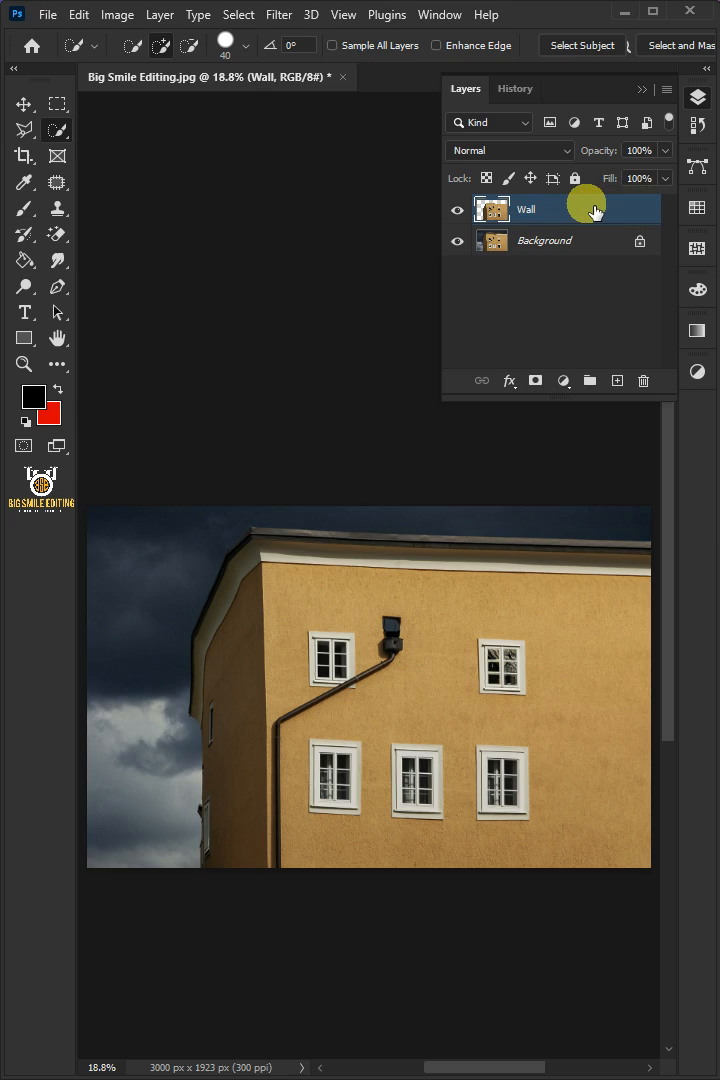
Duplicate Wall into a hidden copy named Highlights.
{"action": "key", "text": "ctrl+j"}
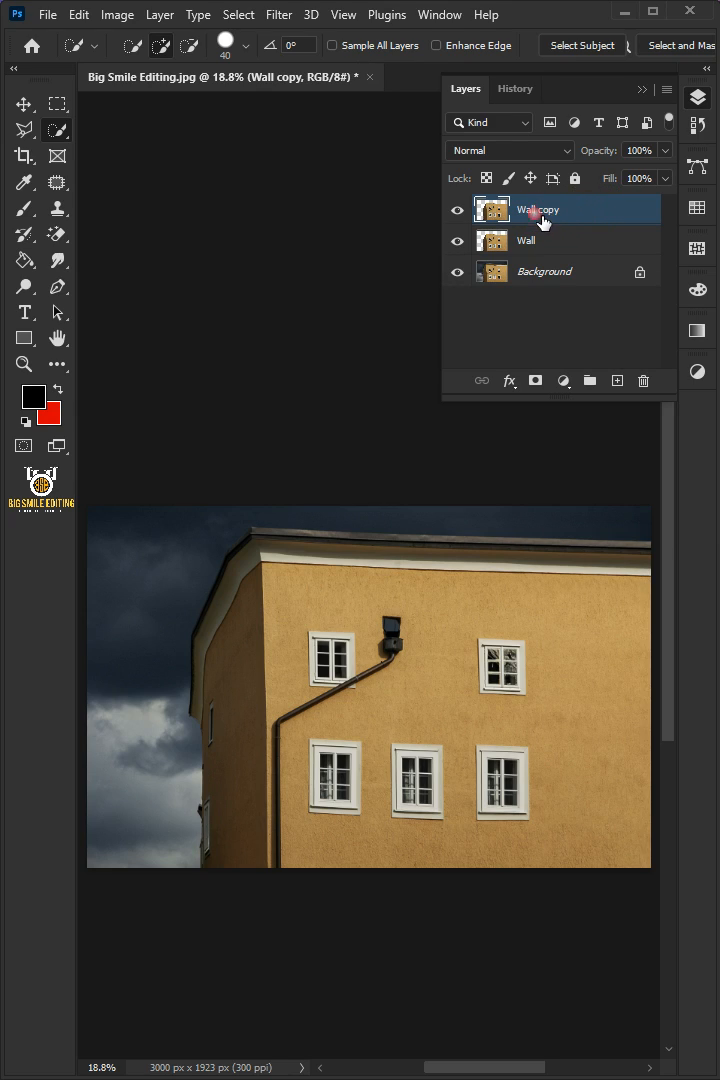
{"action": "double_click", "coordinate": [540, 208]}
{"action": "type", "text": "Highlights"}
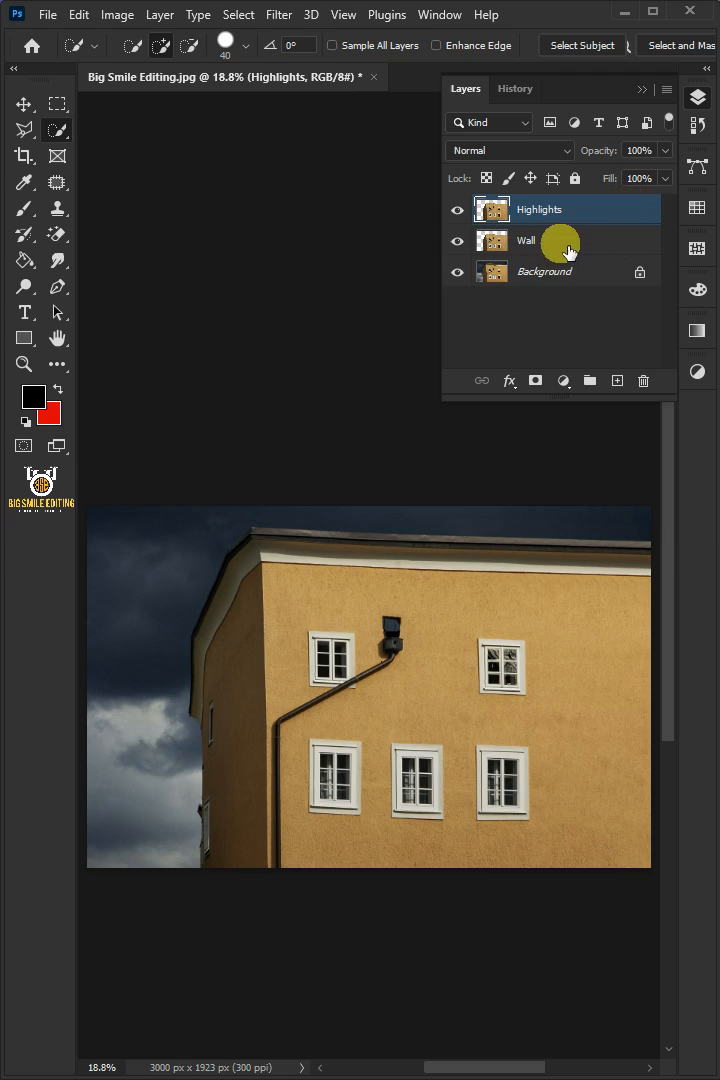
{"action": "left_click", "coordinate": [457, 208]}
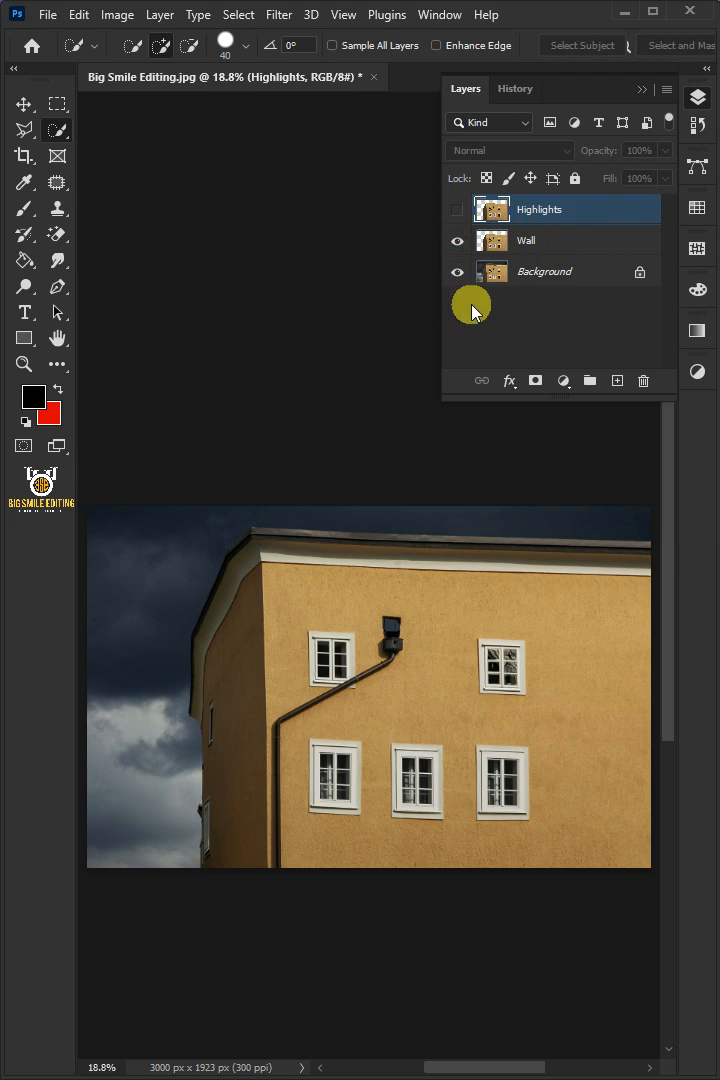
Add an empty layer named 'Brick Wall' above Wall.
{"action": "left_click", "coordinate": [527, 240]}
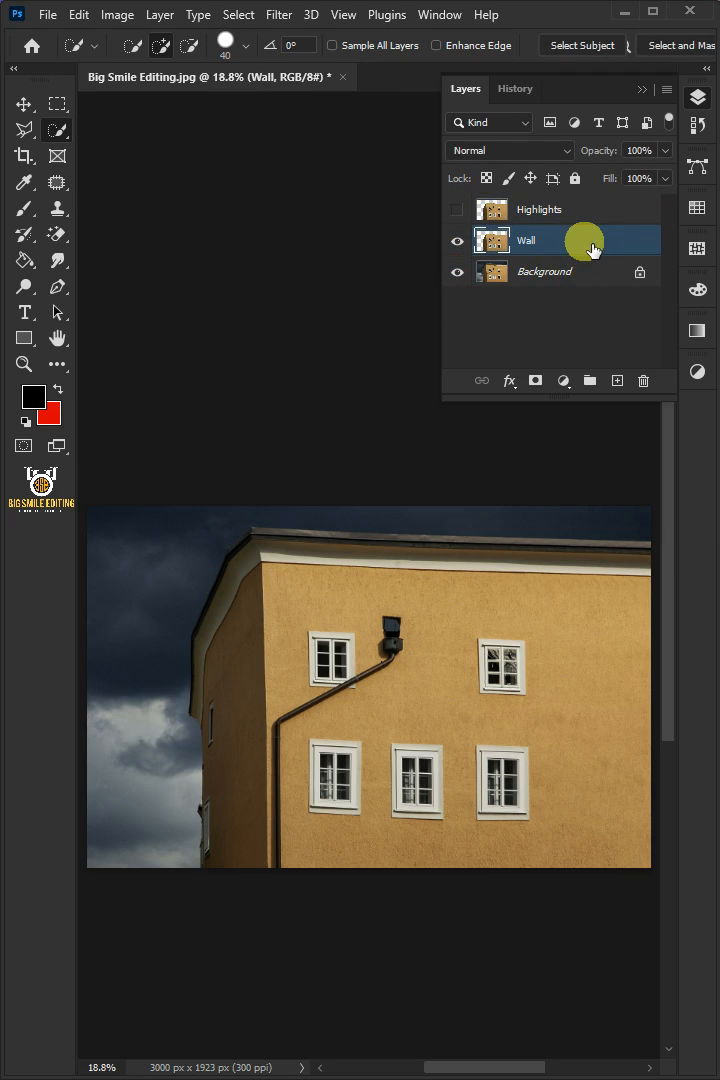
{"action": "left_click", "coordinate": [617, 380]}
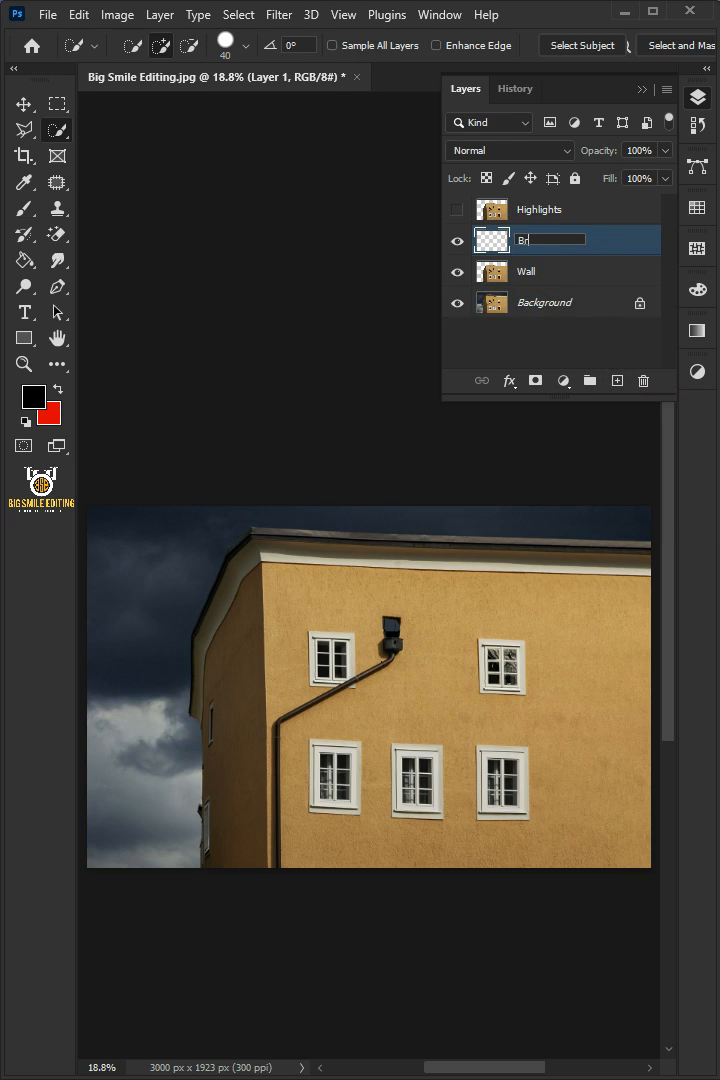
{"action": "type", "text": "Brick Wall"}
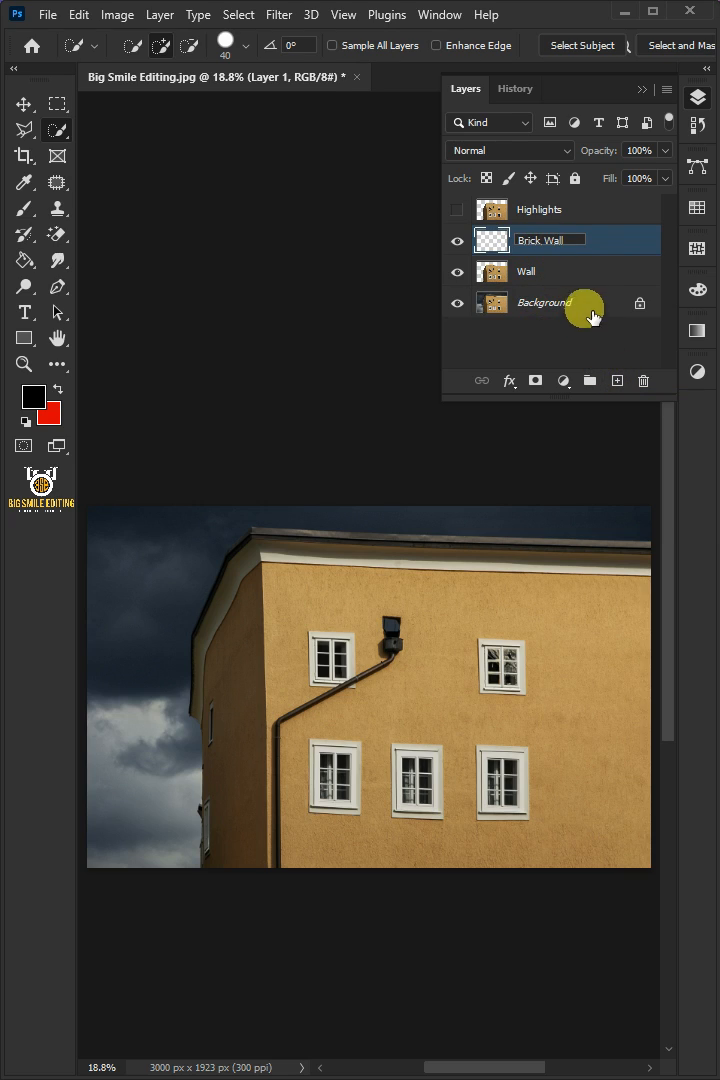
{"action": "left_click", "coordinate": [47, 14]}
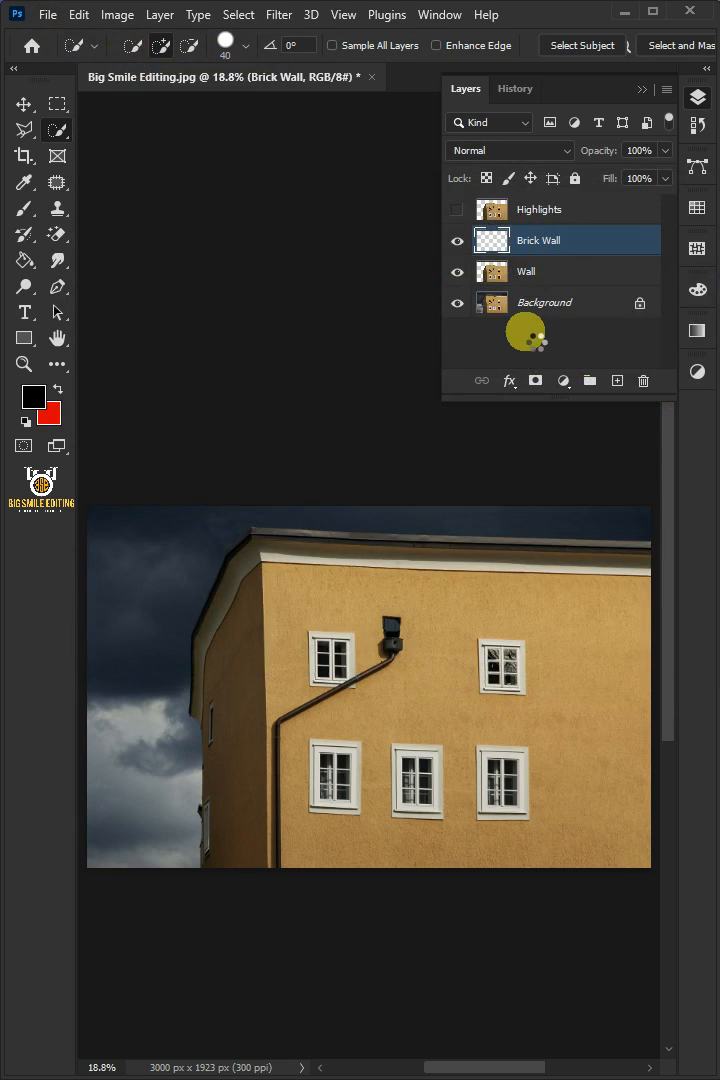
Copy the brick texture from Brick.jpg and return to the building photo.
{"action": "left_click", "coordinate": [418, 77]}
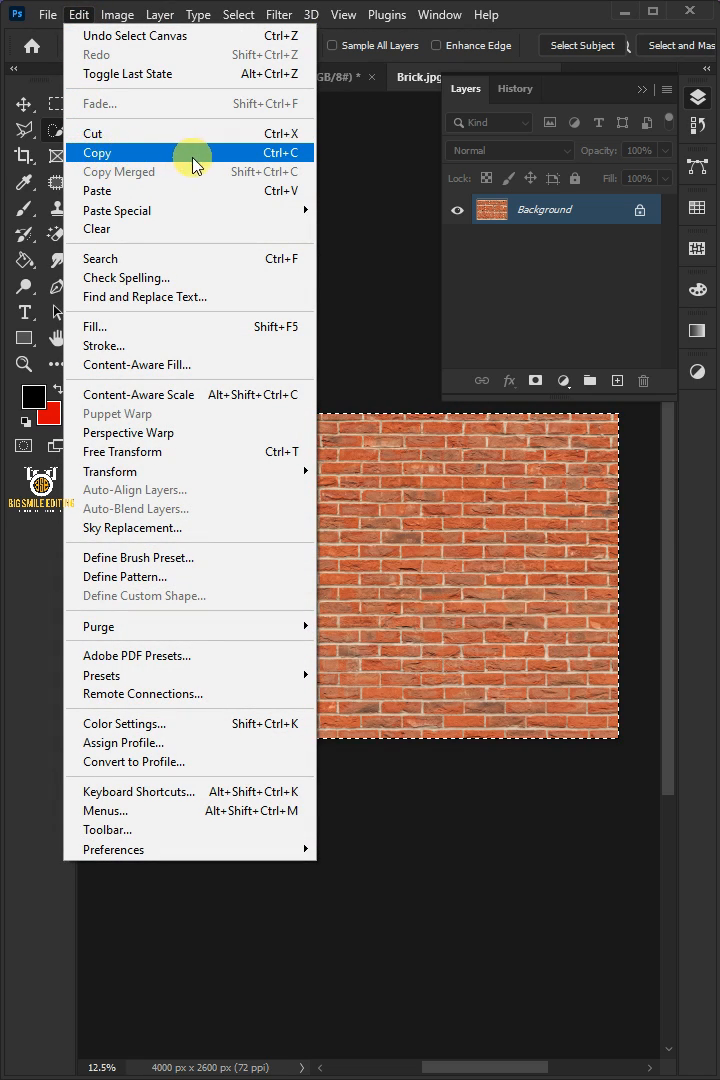
{"action": "left_click", "coordinate": [97, 152]}
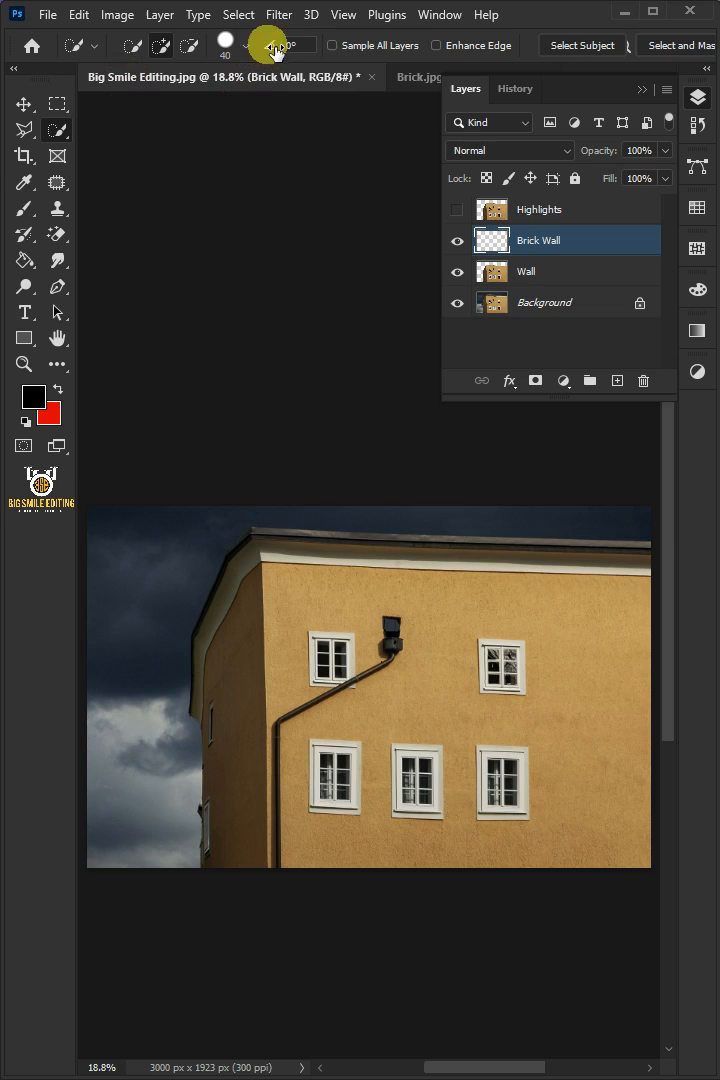
{"action": "left_click", "coordinate": [278, 14]}
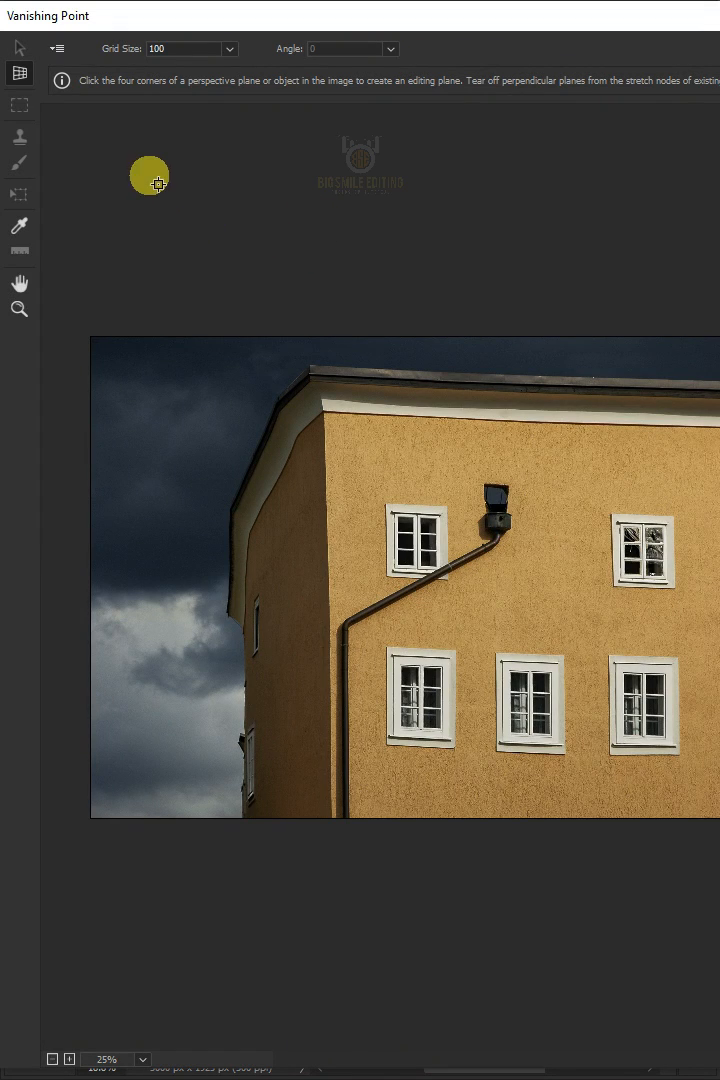
{"action": "mouse_move", "coordinate": [18, 75]}
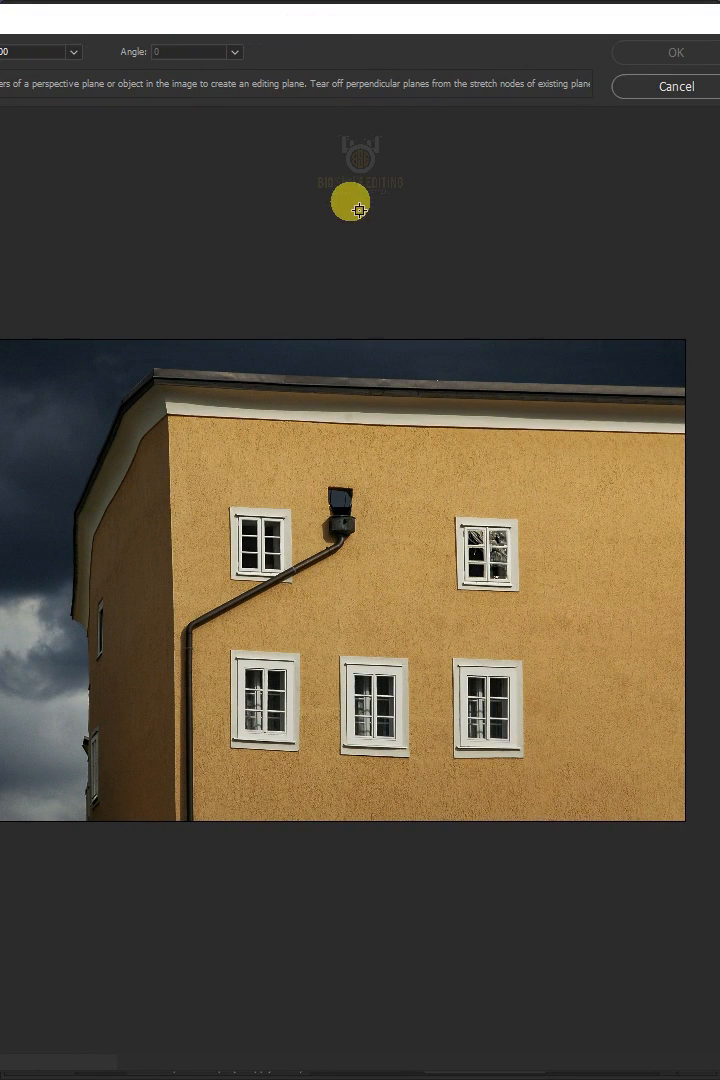
{"action": "mouse_move", "coordinate": [700, 443]}
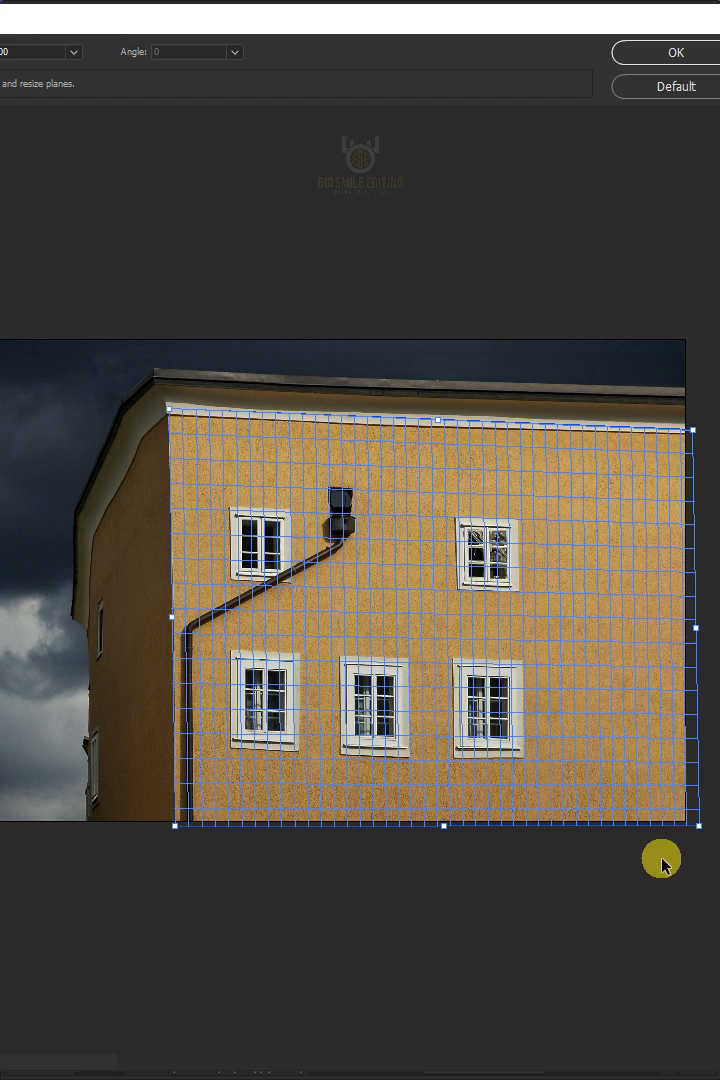
Drag the perspective plane nodes to fit the building's front wall.
{"action": "left_click_drag", "start_coordinate": [175, 635], "coordinate": [78, 628]}
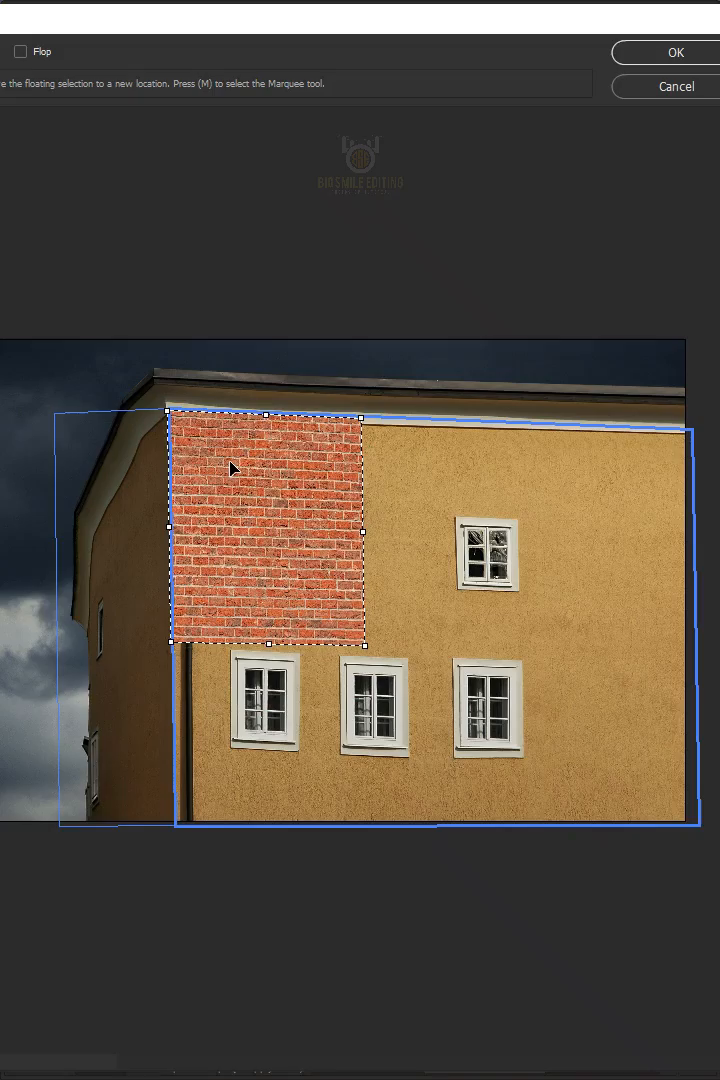
Drag the pasted bricks into the wall plane and stretch them across the front wall.
{"action": "left_click_drag", "start_coordinate": [363, 646], "coordinate": [700, 825]}
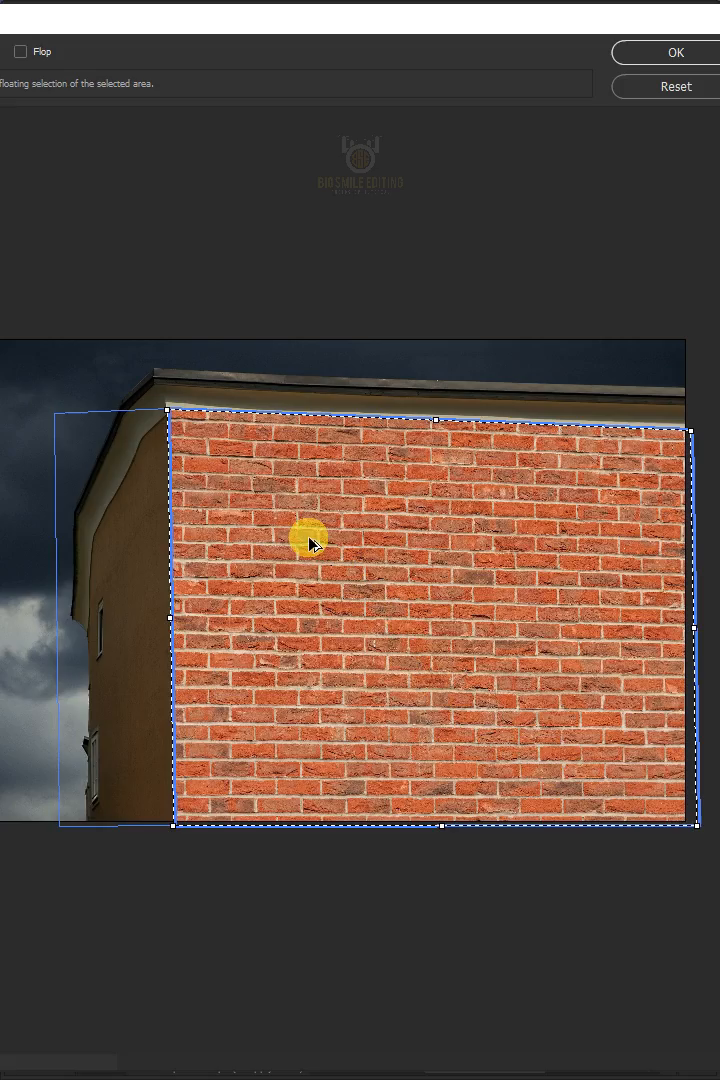
{"action": "left_click_drag", "start_coordinate": [312, 543], "coordinate": [544, 457]}
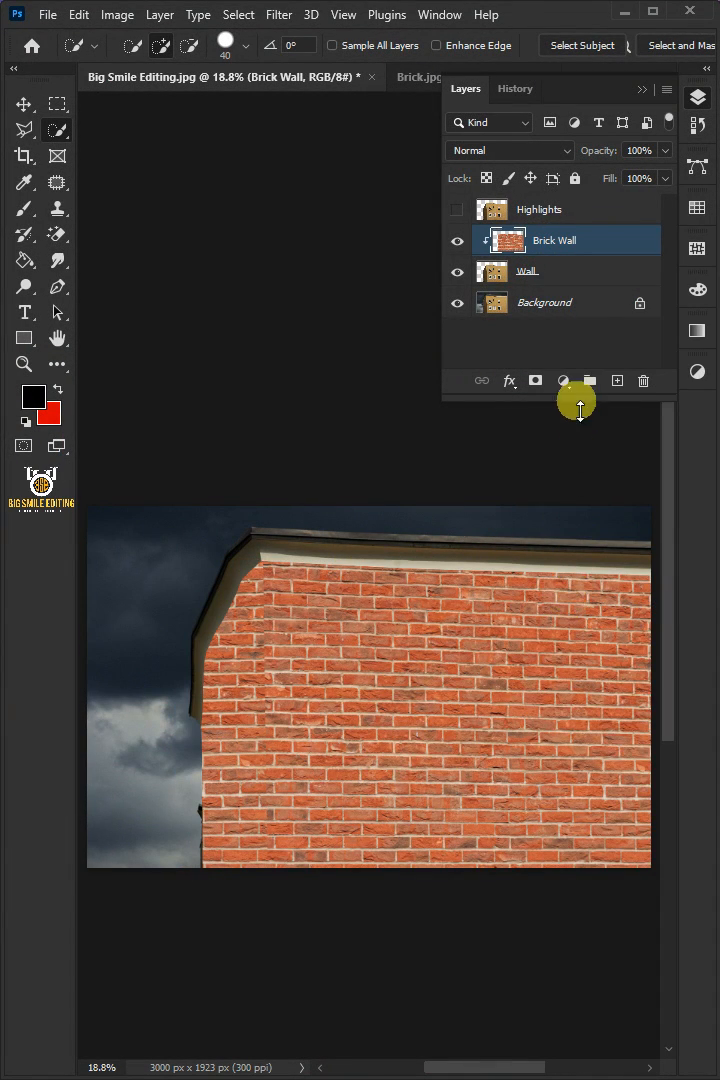
Set the Brick Wall layer's blend mode to Multiply.
{"action": "left_click", "coordinate": [505, 150]}
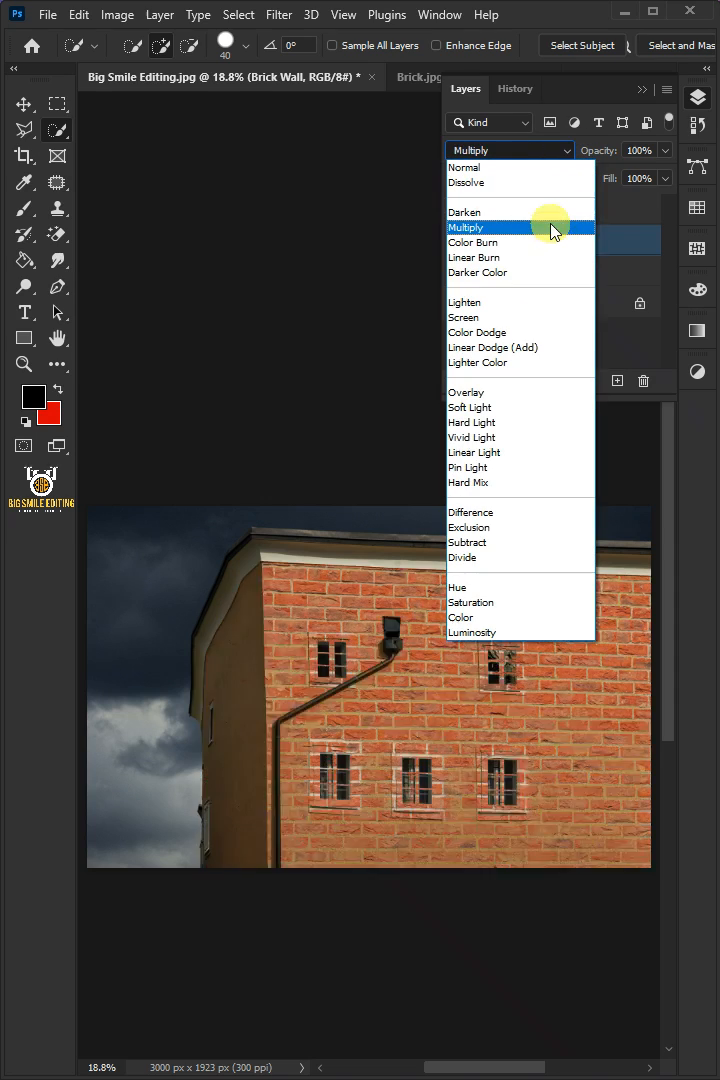
{"action": "left_click", "coordinate": [465, 227]}
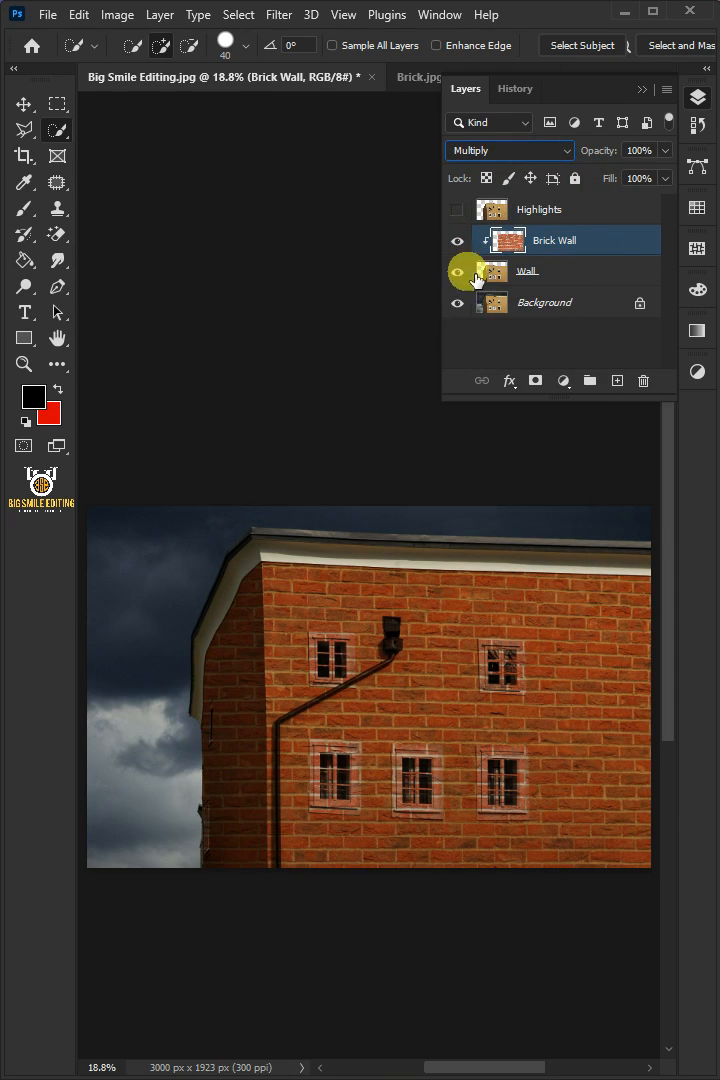
{"action": "left_click", "coordinate": [24, 129]}
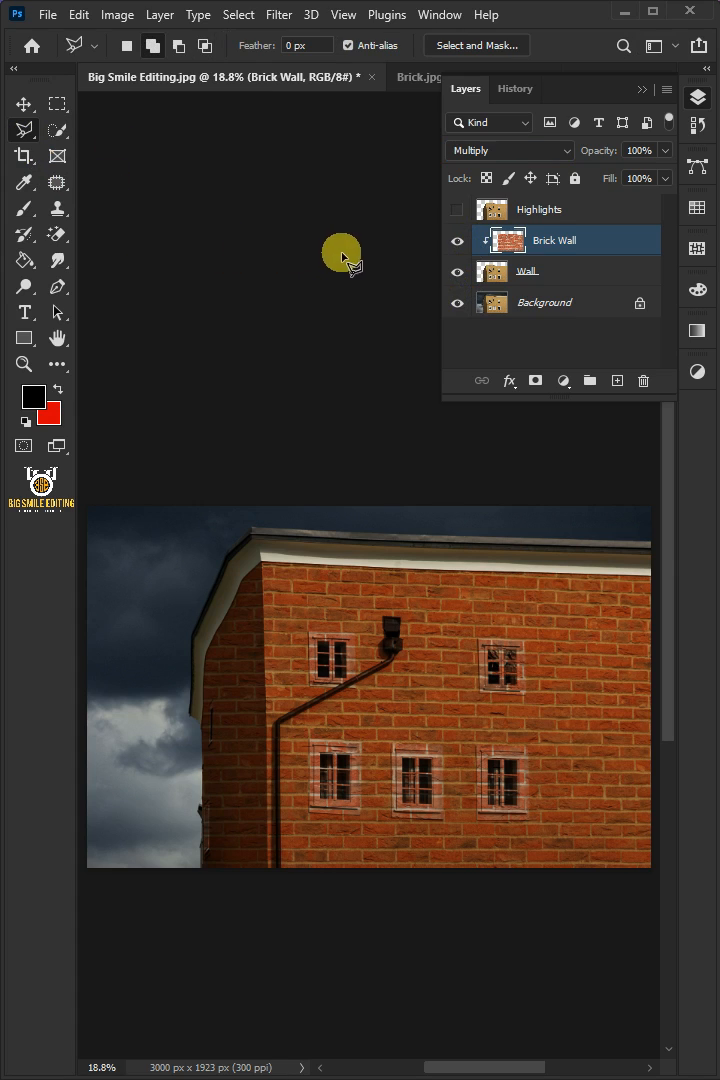
Hide Brick Wall and outline the windows and pipe on the Background photo.
{"action": "left_click", "coordinate": [457, 240]}
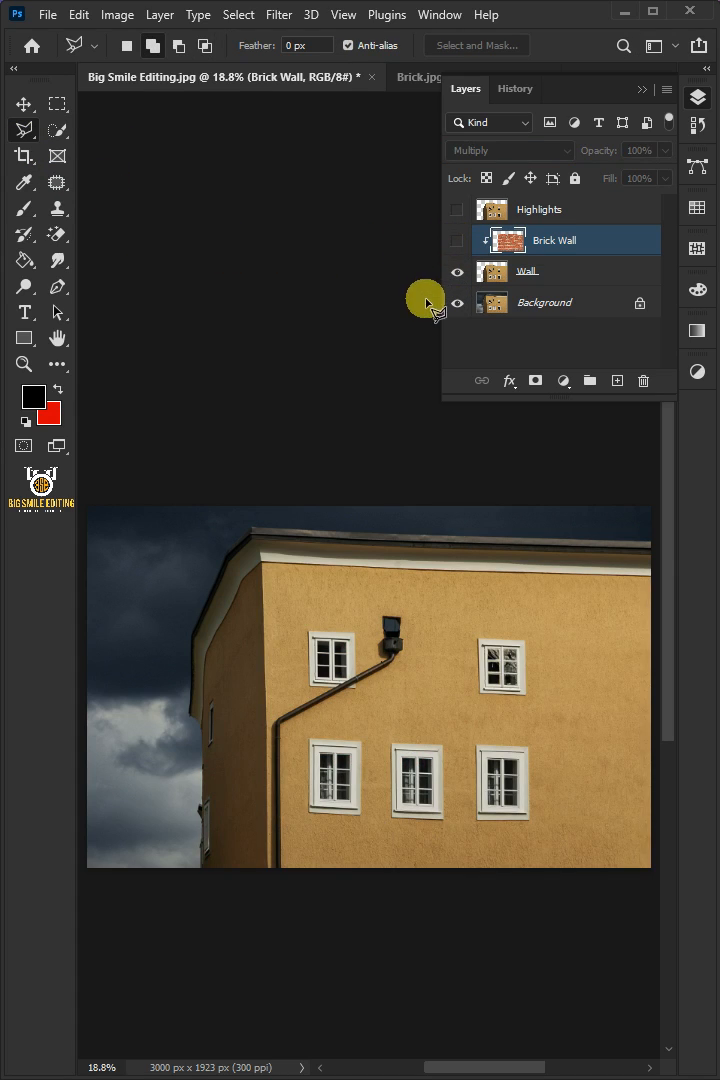
{"action": "left_click", "coordinate": [545, 302]}
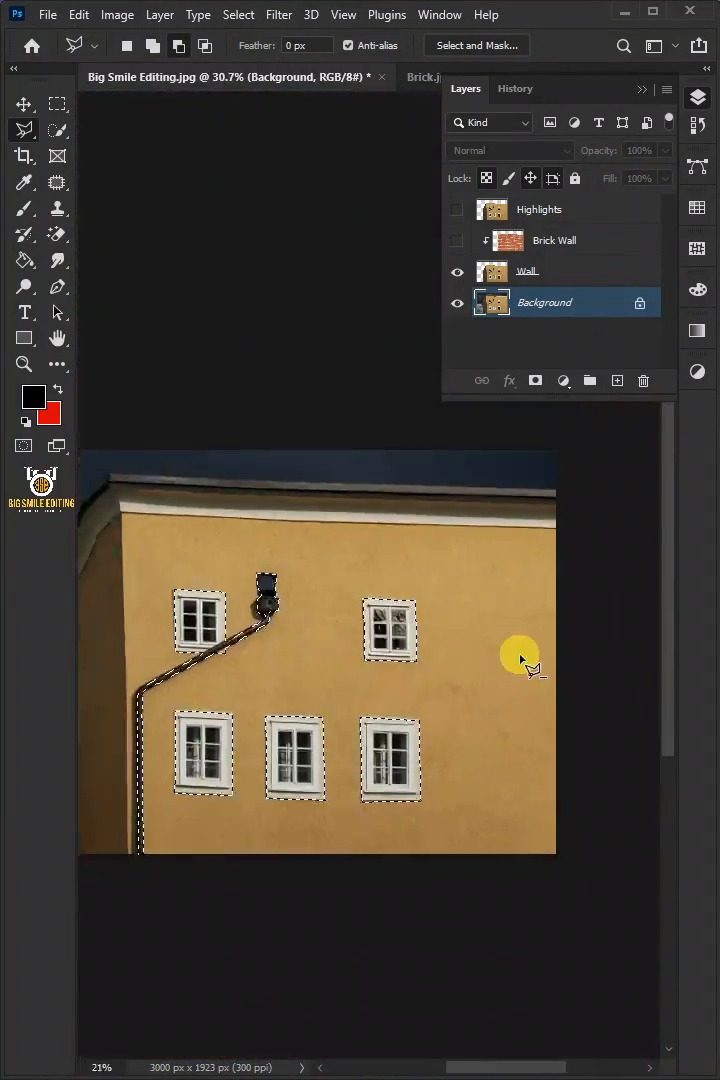
{"action": "left_click", "coordinate": [456, 240]}
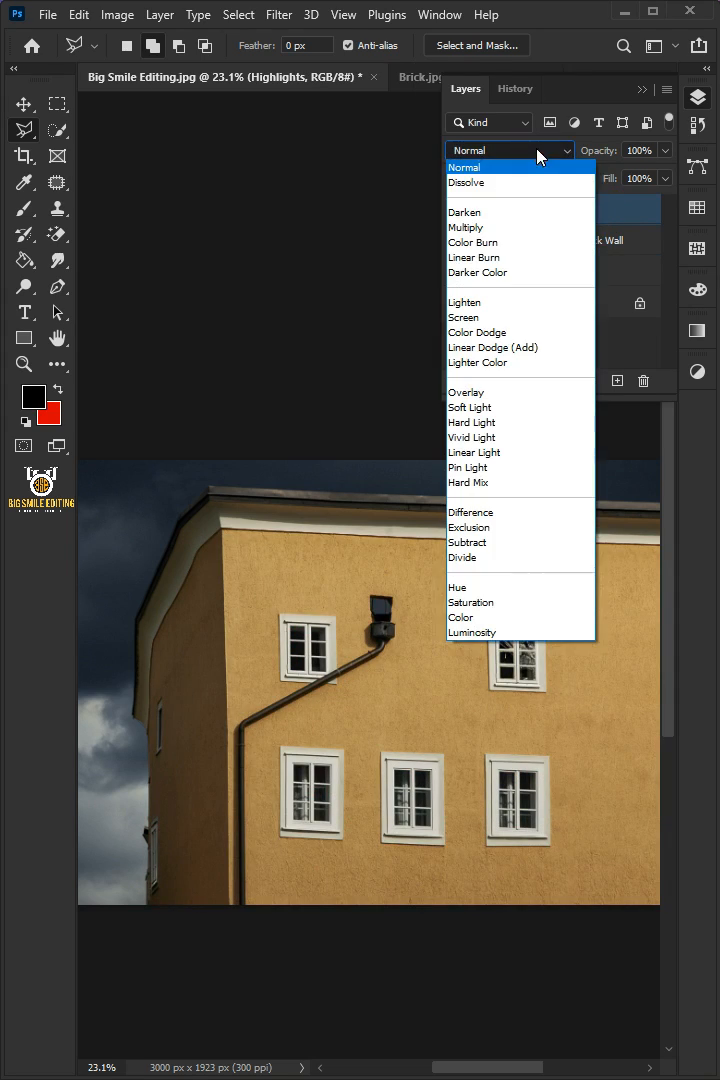
Set Highlights to Screen at 18% opacity, add the window mask, and check its effect.
{"action": "left_click", "coordinate": [463, 317]}
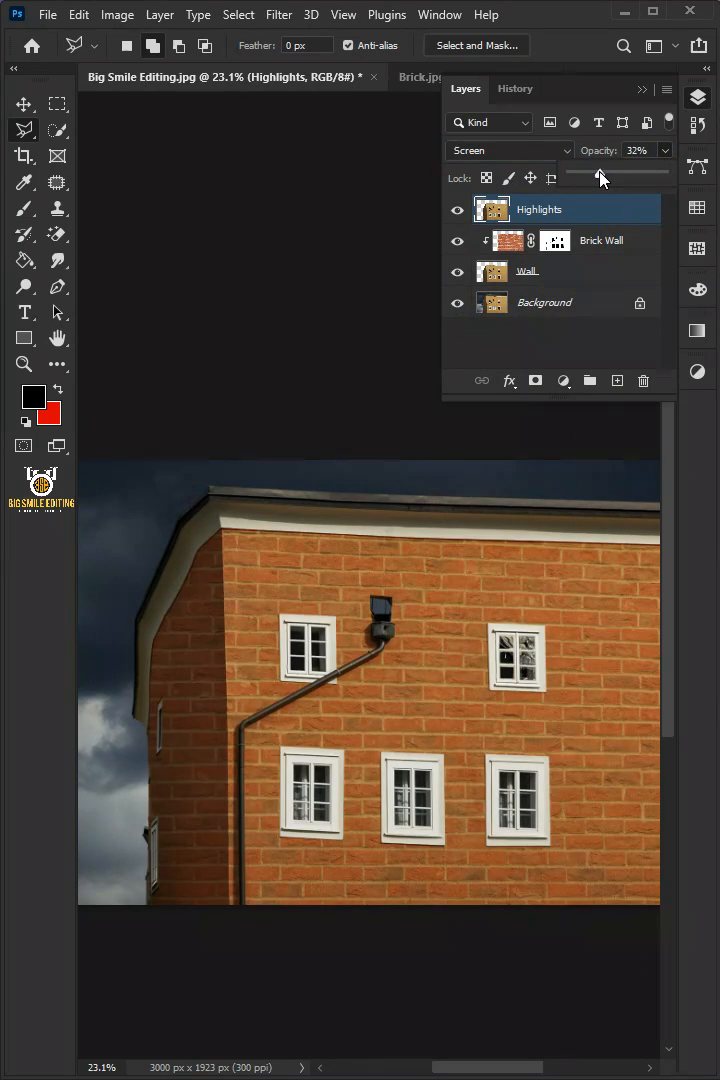
{"action": "left_click_drag", "start_coordinate": [601, 176], "coordinate": [587, 176]}
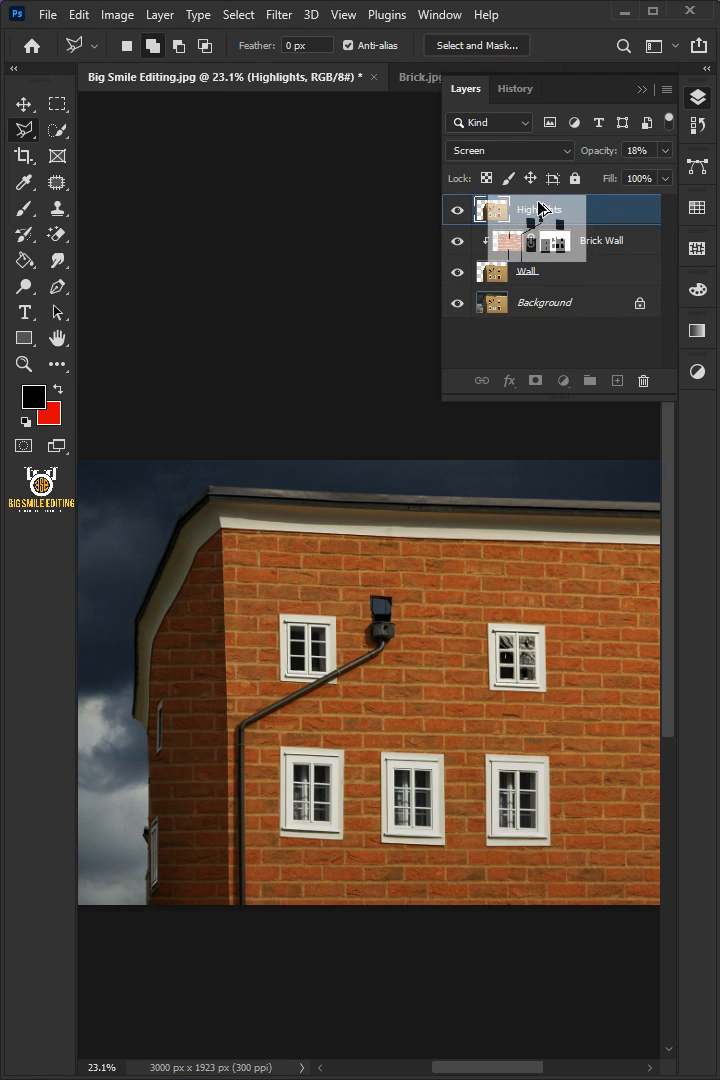
{"action": "left_click", "coordinate": [457, 209]}
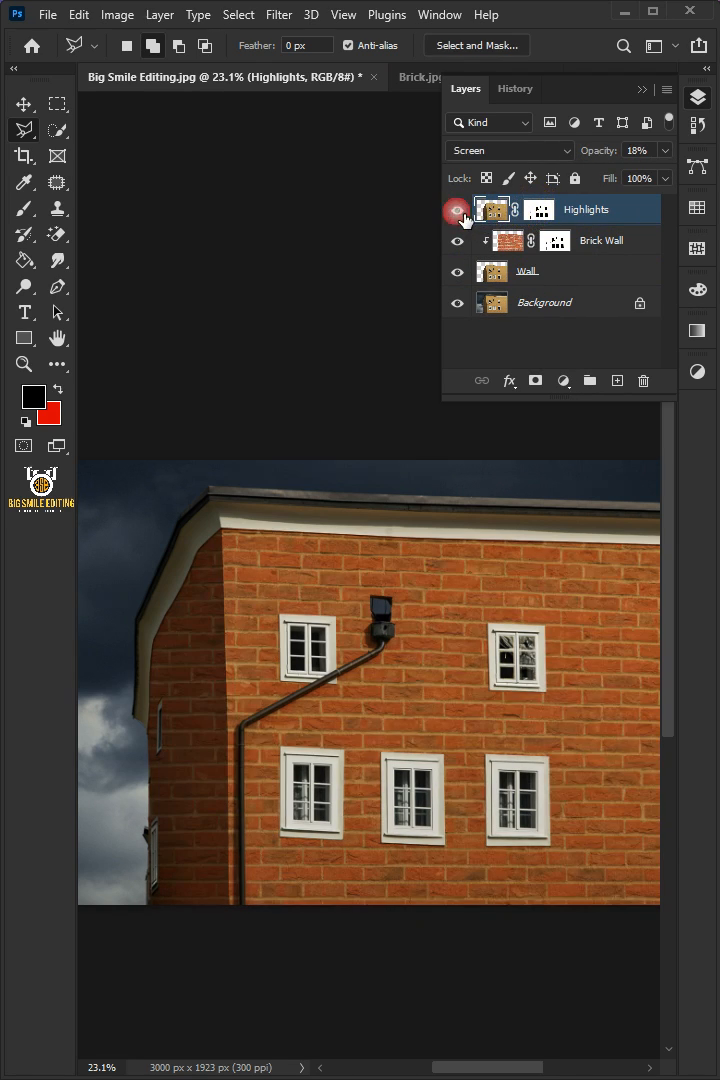
{"action": "left_click", "coordinate": [457, 209]}
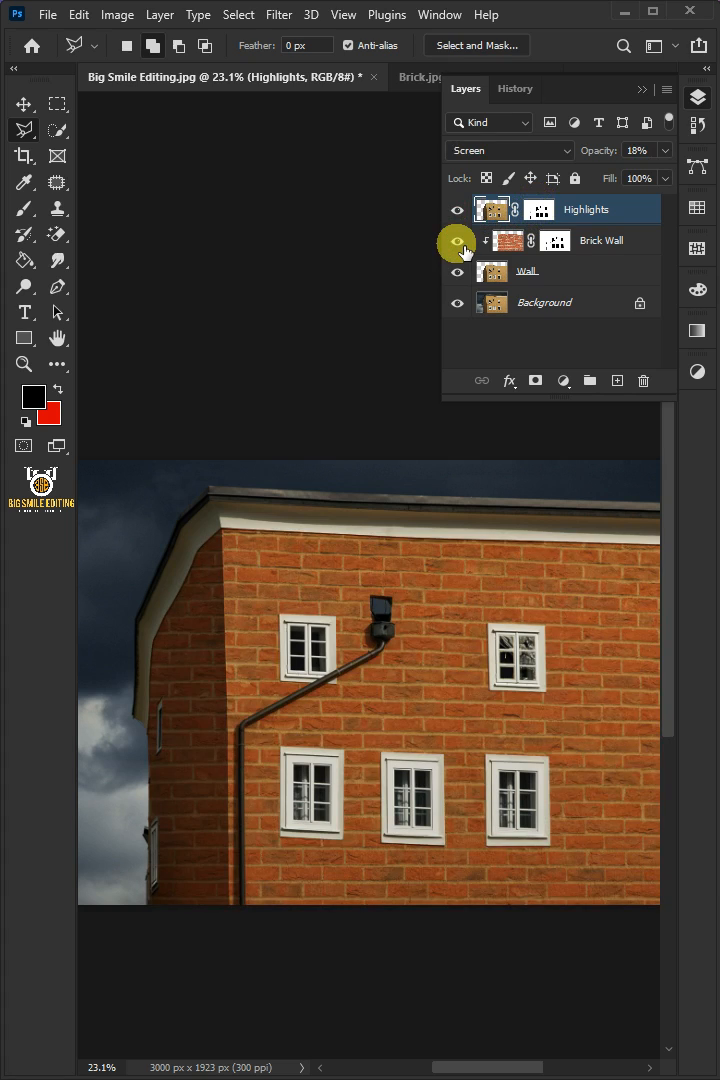